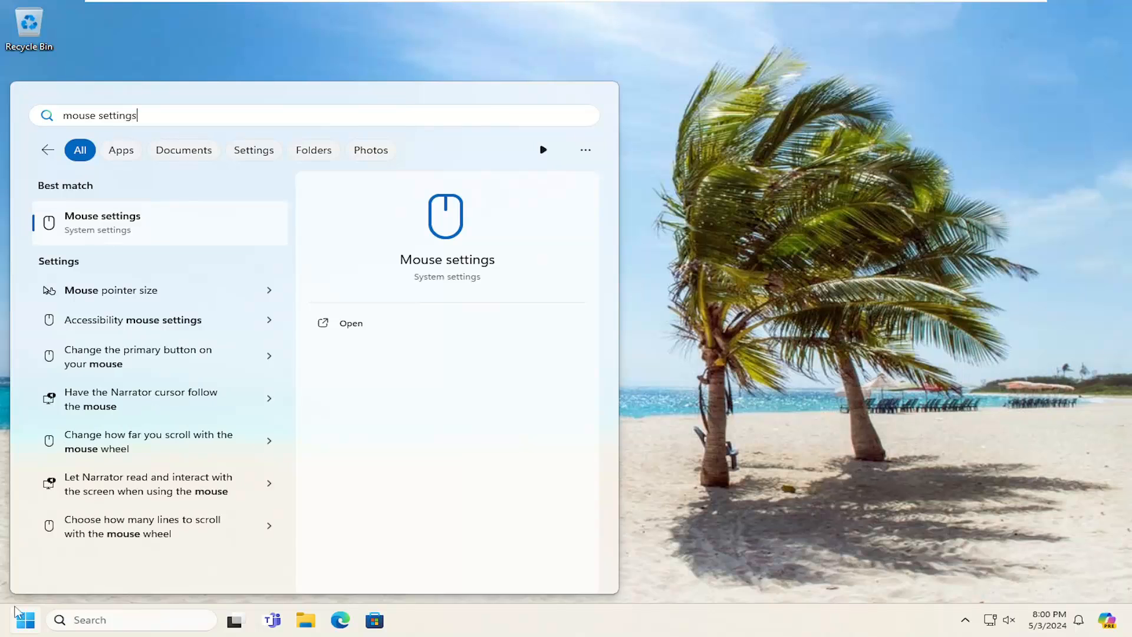
Launch the Mouse settings page from the 'mouse settings' search best match
click(351, 323)
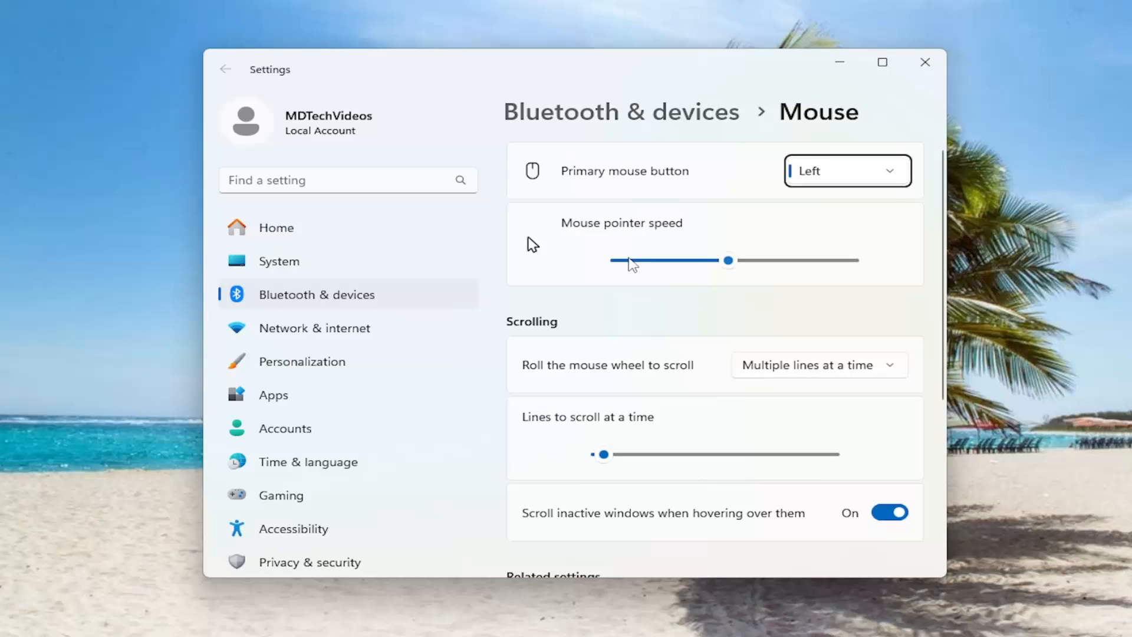
mouse_move(719, 271)
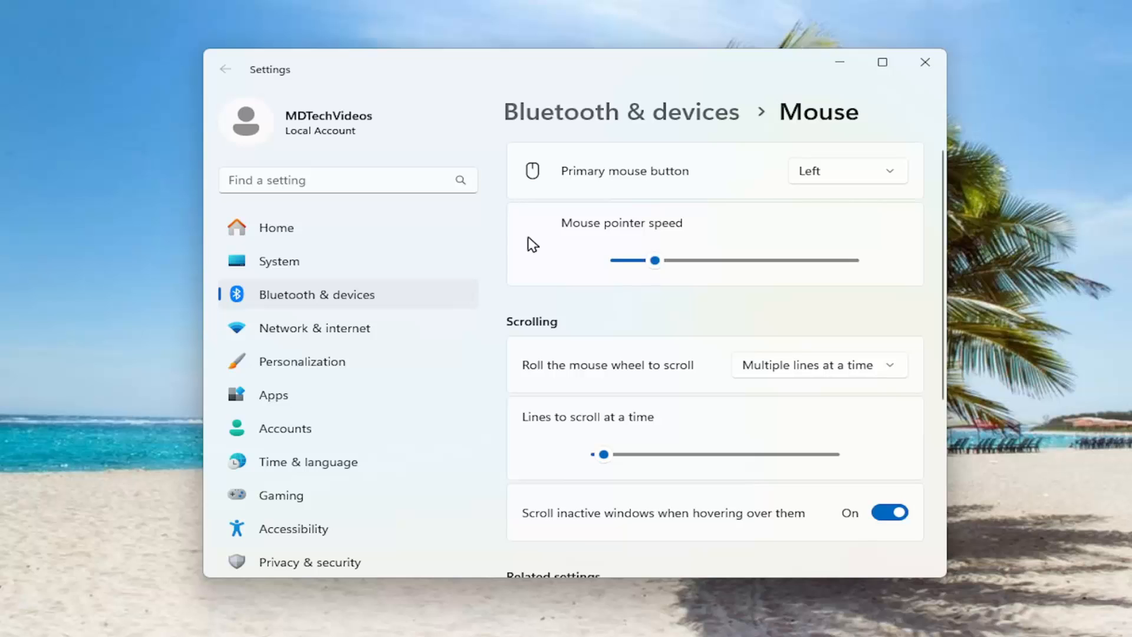
Reach Related settings and bring up the Additional mouse settings dialog
scroll(down, 3)
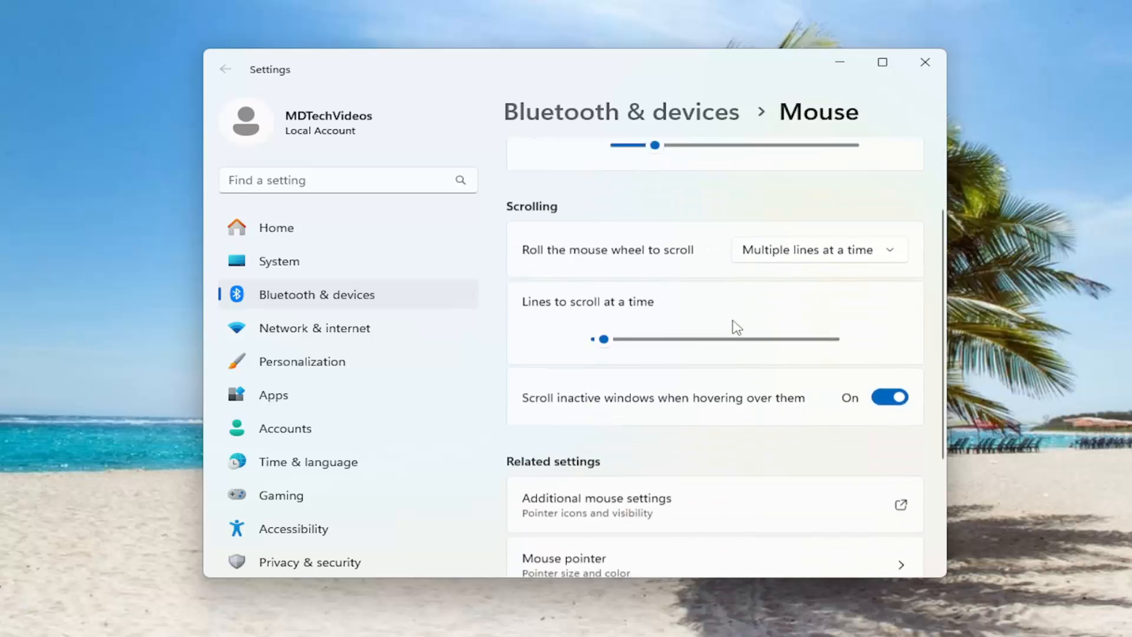
scroll(down, 3)
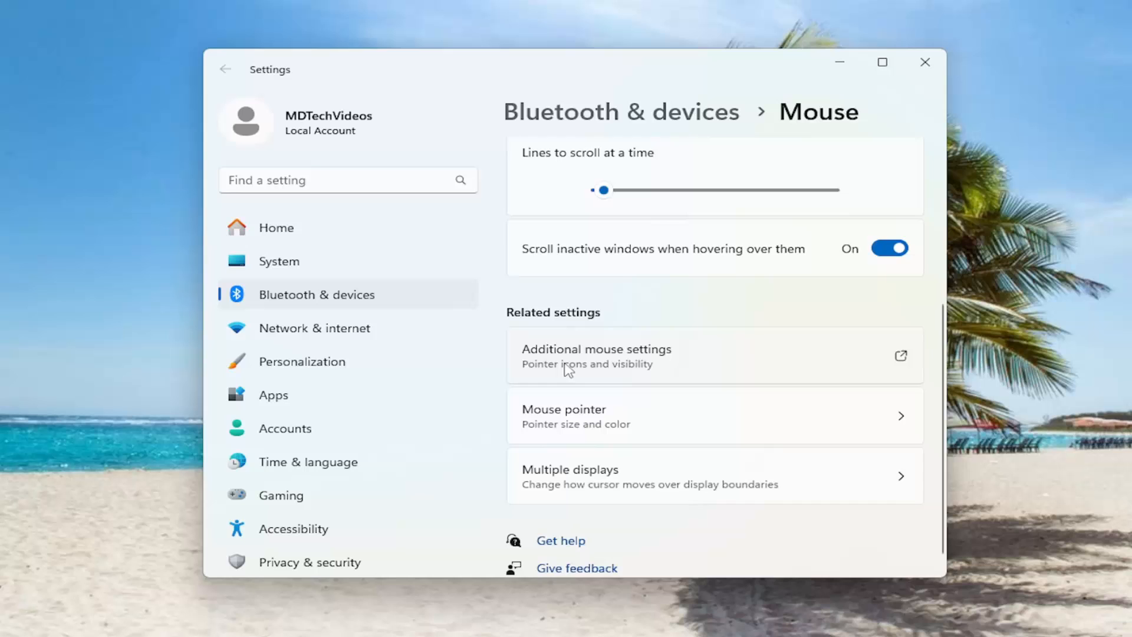
click(597, 355)
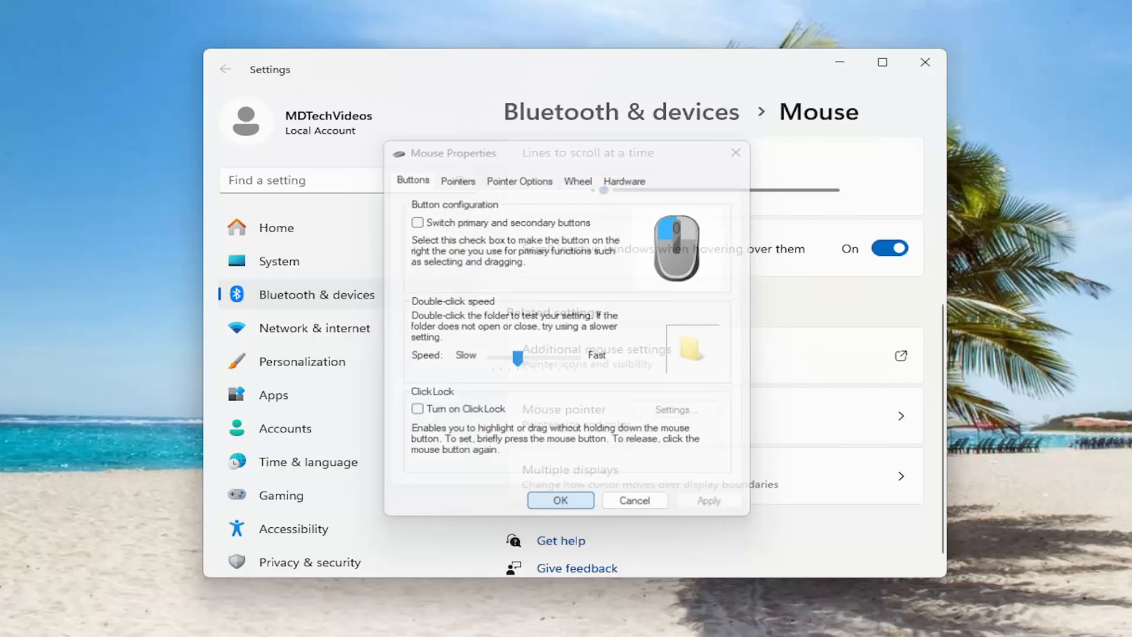
Keep the slower double-click speed with OK and close Settings to the desktop
click(559, 501)
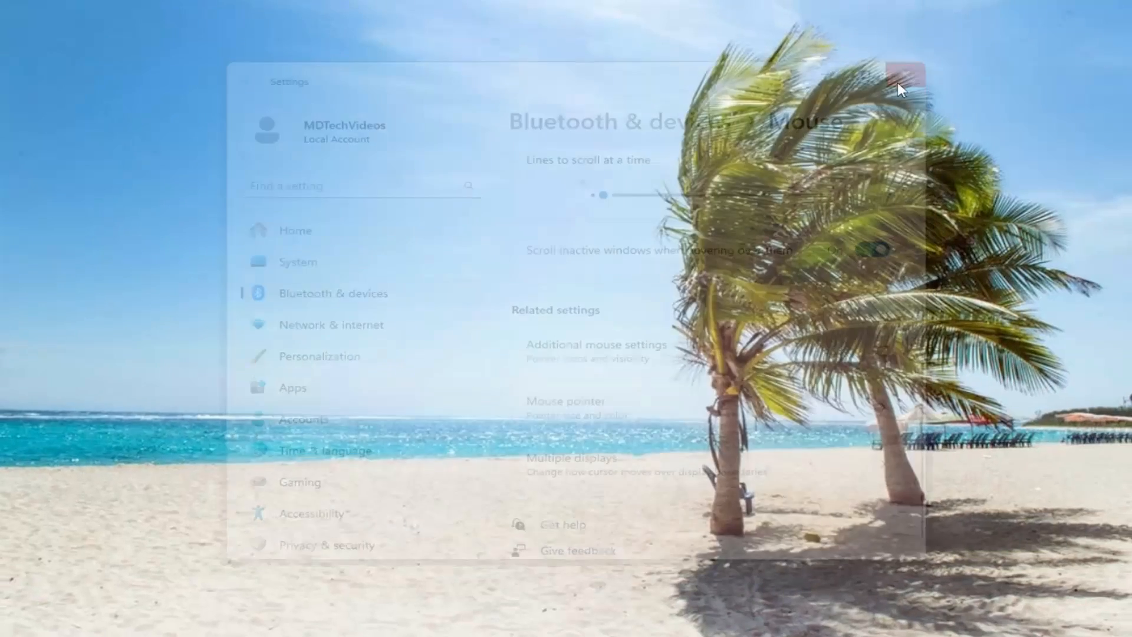
click(901, 86)
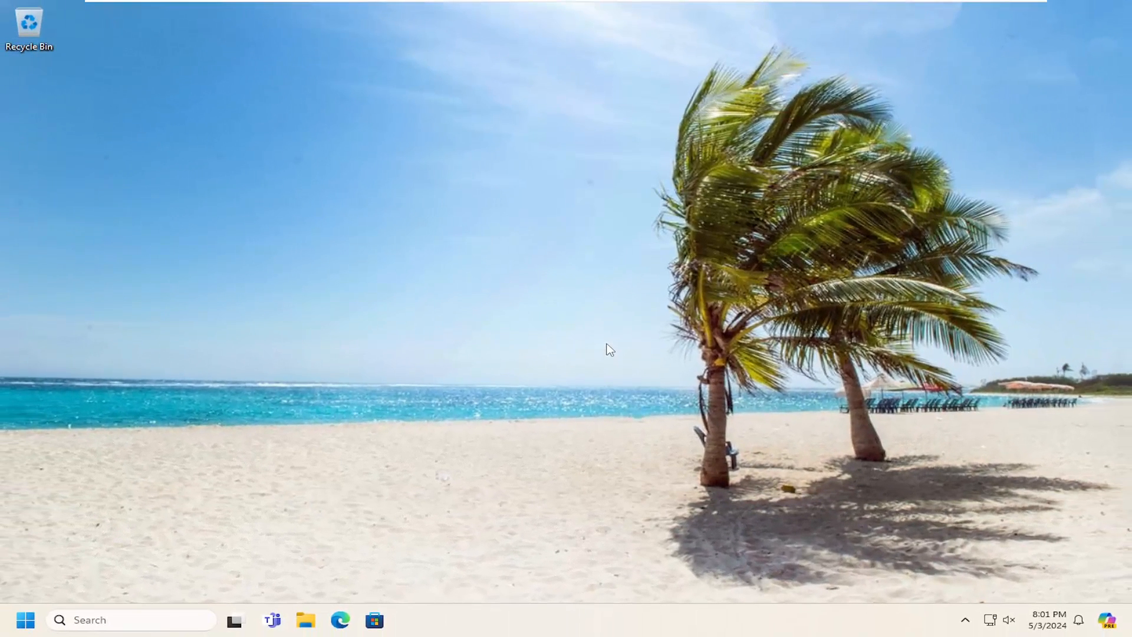